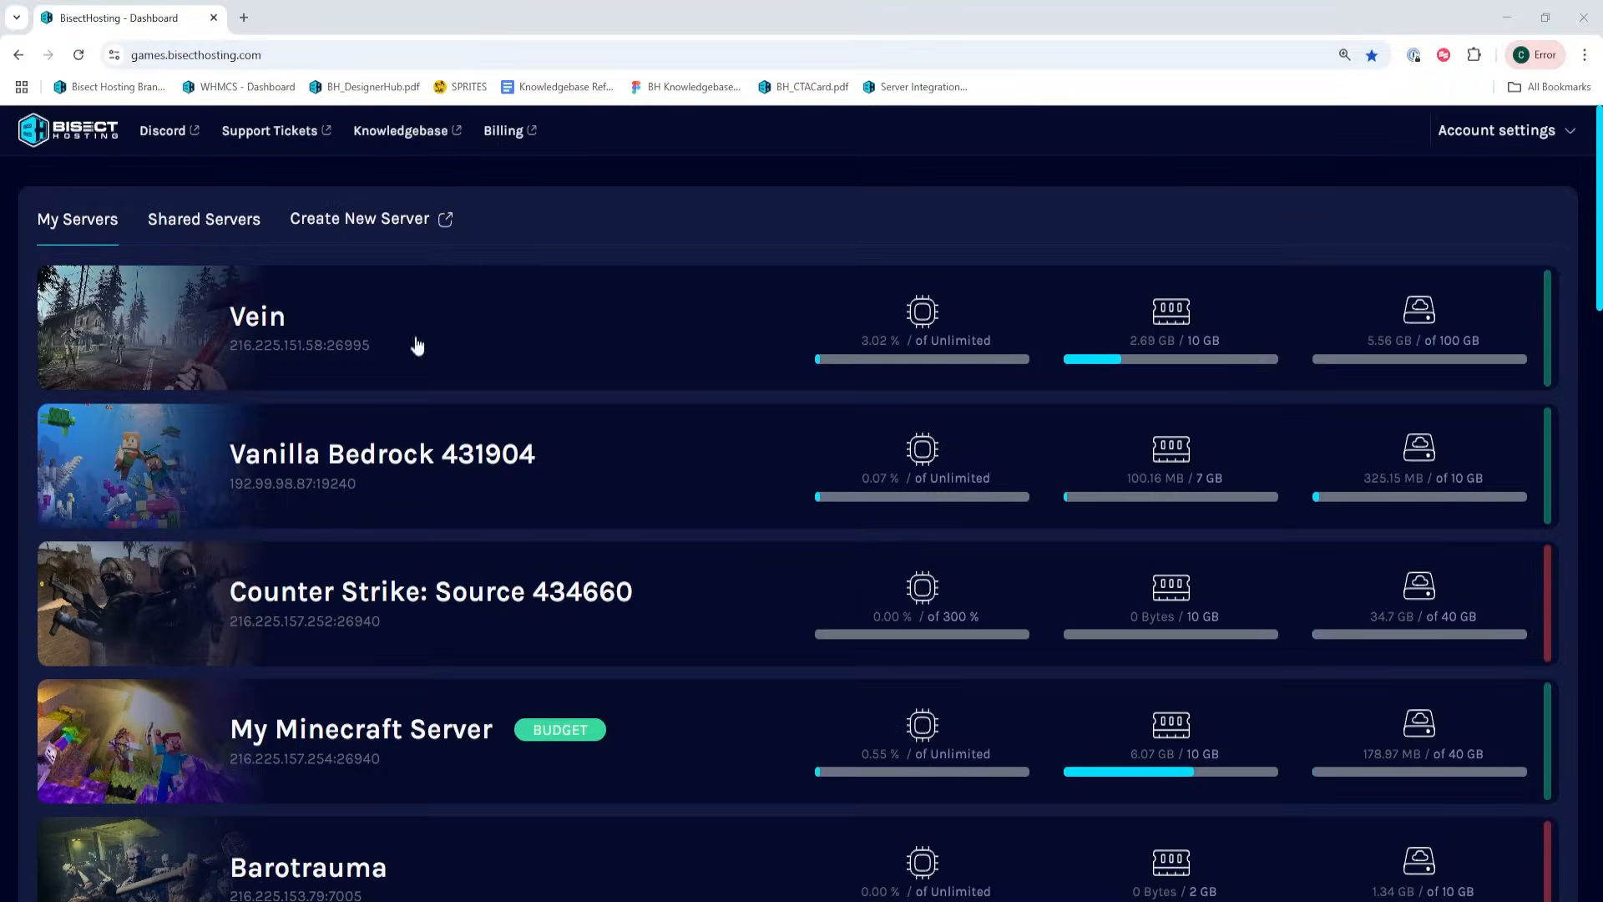
Bring up the Vein server's home page from its card on the My Servers dashboard.
left_click(255, 325)
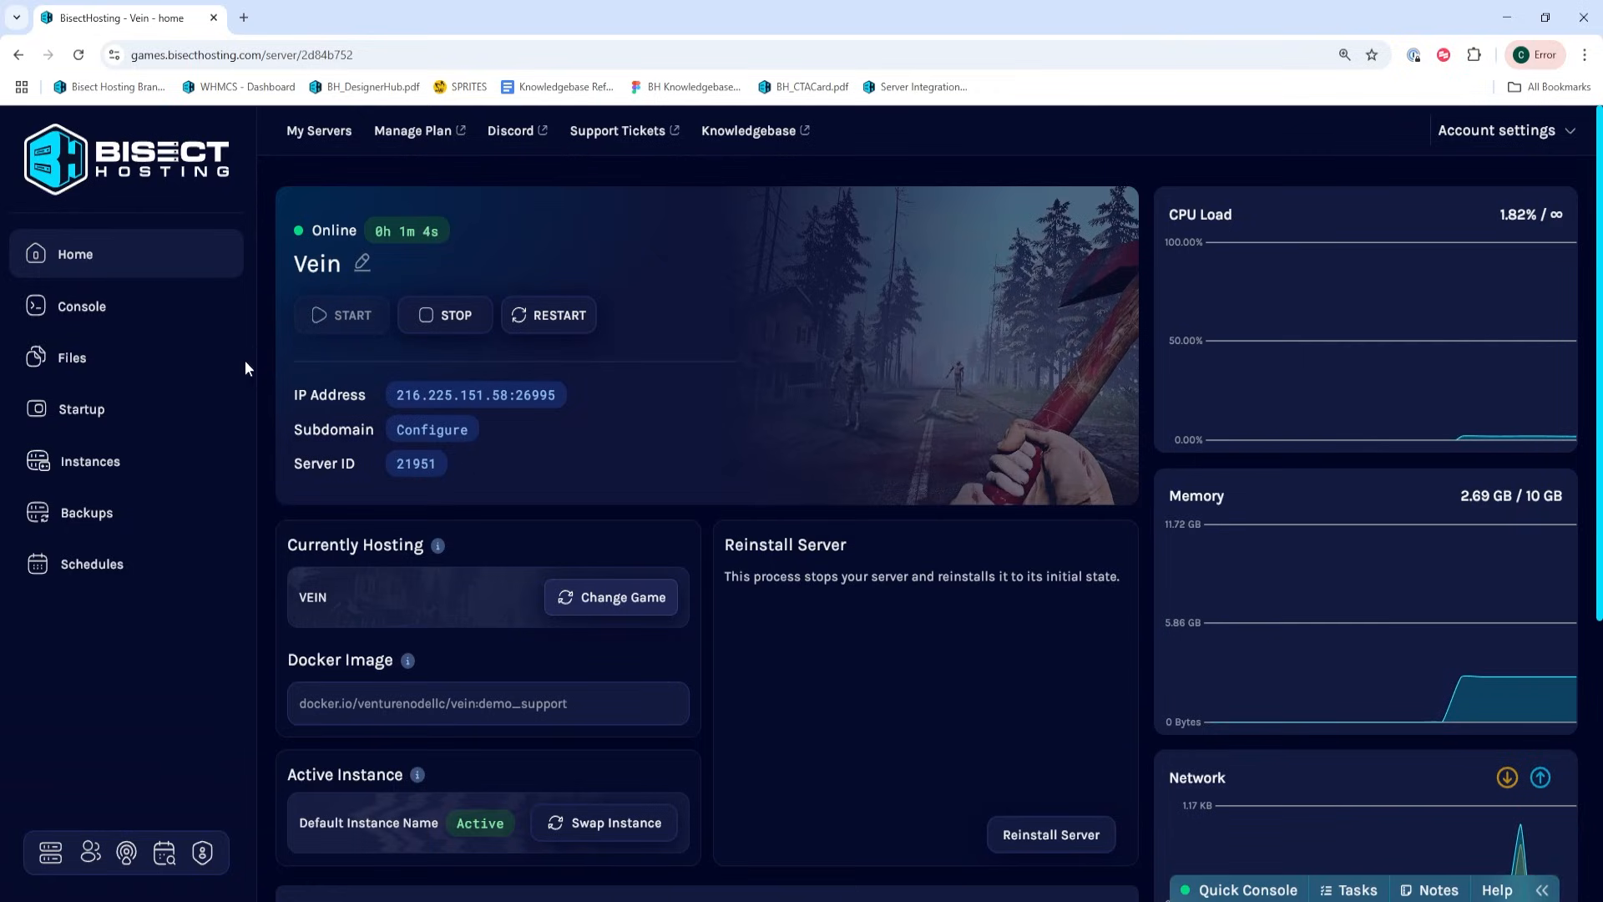
Copy the Server Name from Startup settings, then enter Vein's Join Multiplayer browser.
left_click(80, 409)
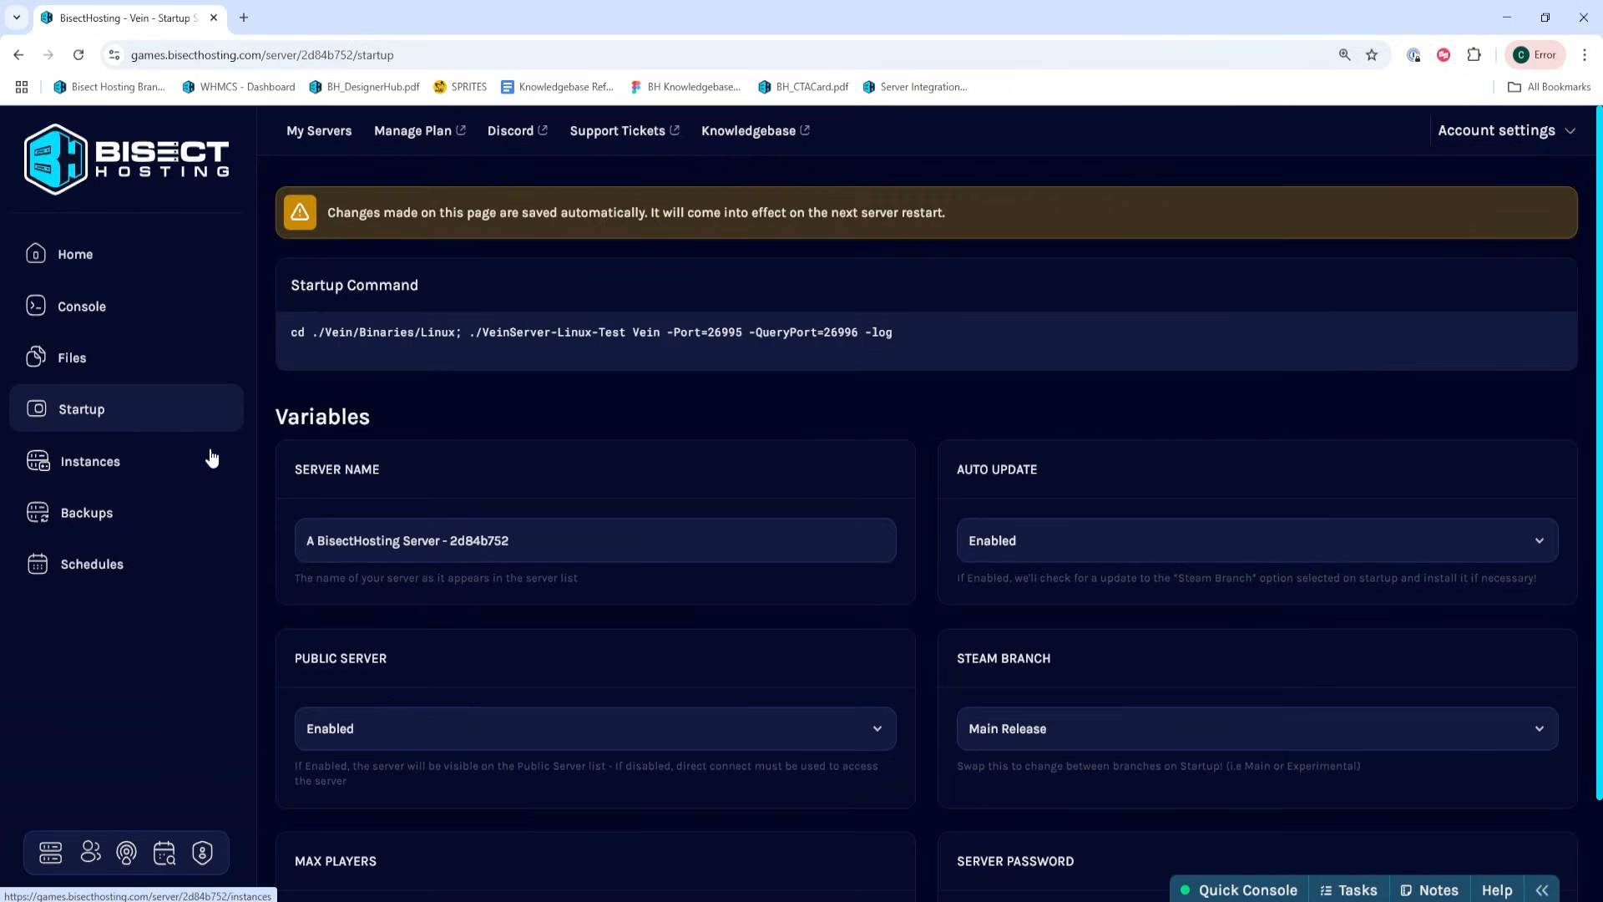
triple_click(449, 539)
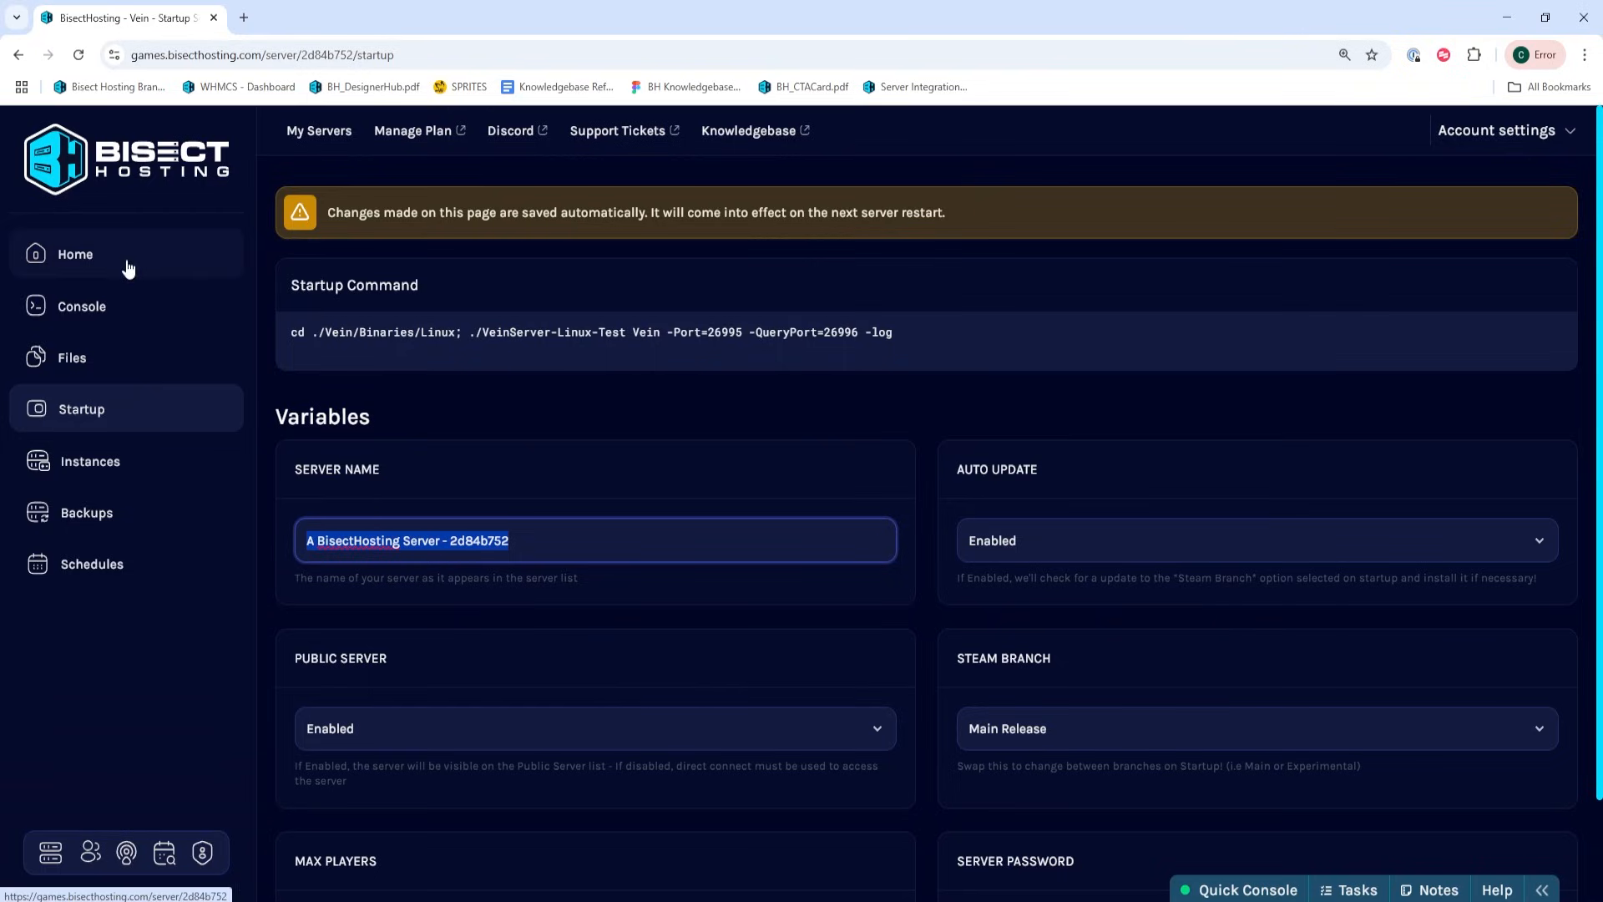
mouse_move(167, 255)
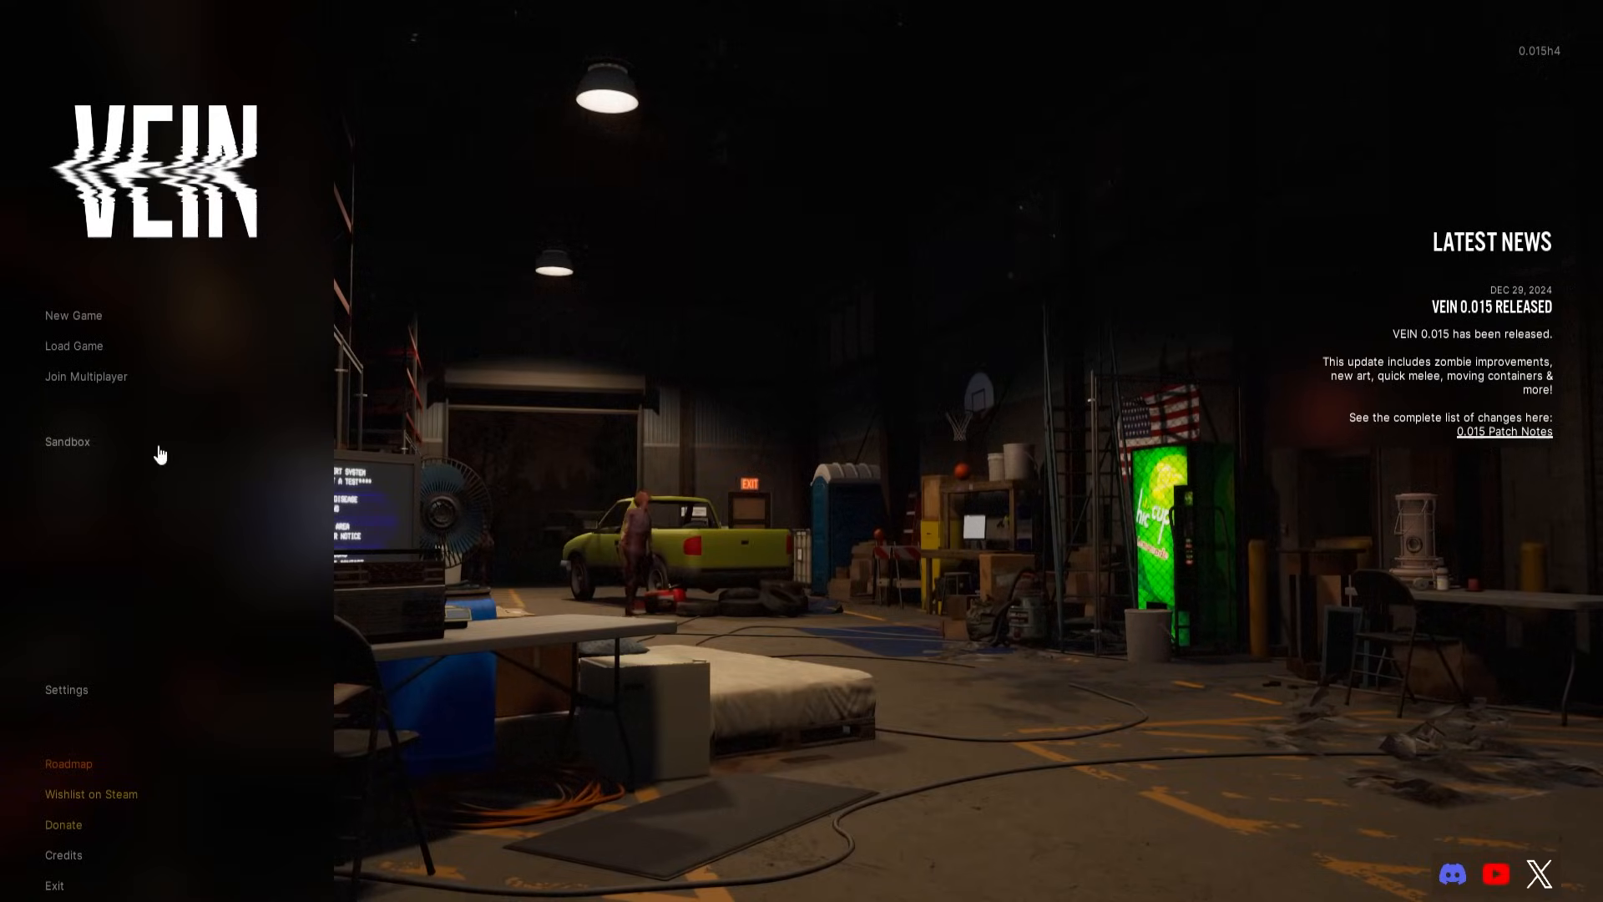
left_click(85, 375)
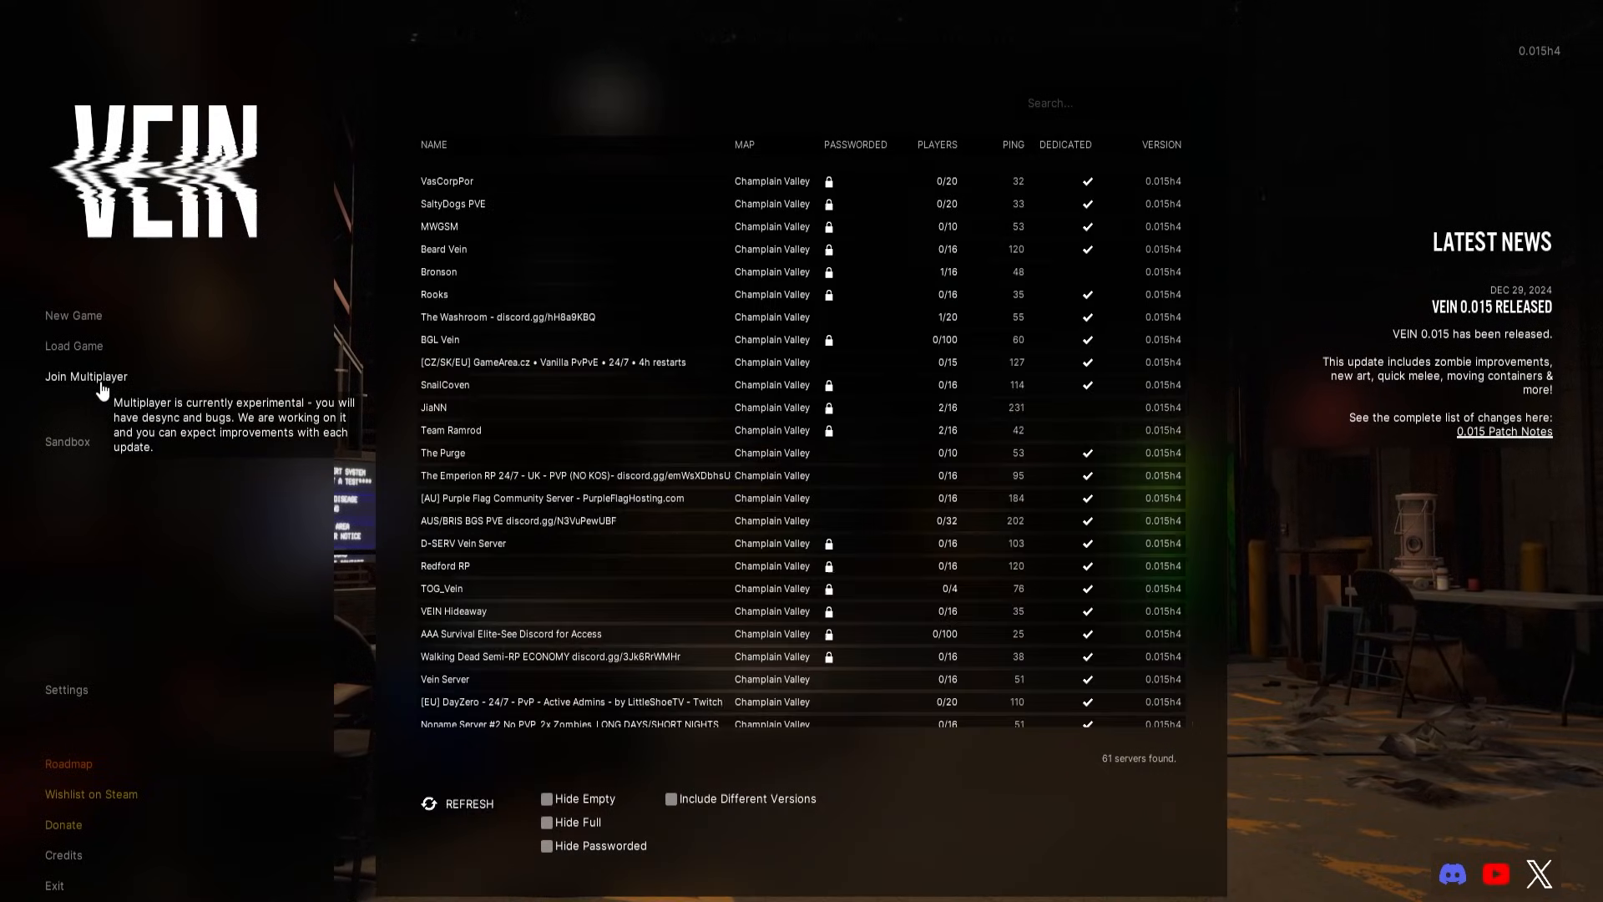
mouse_move(1008, 171)
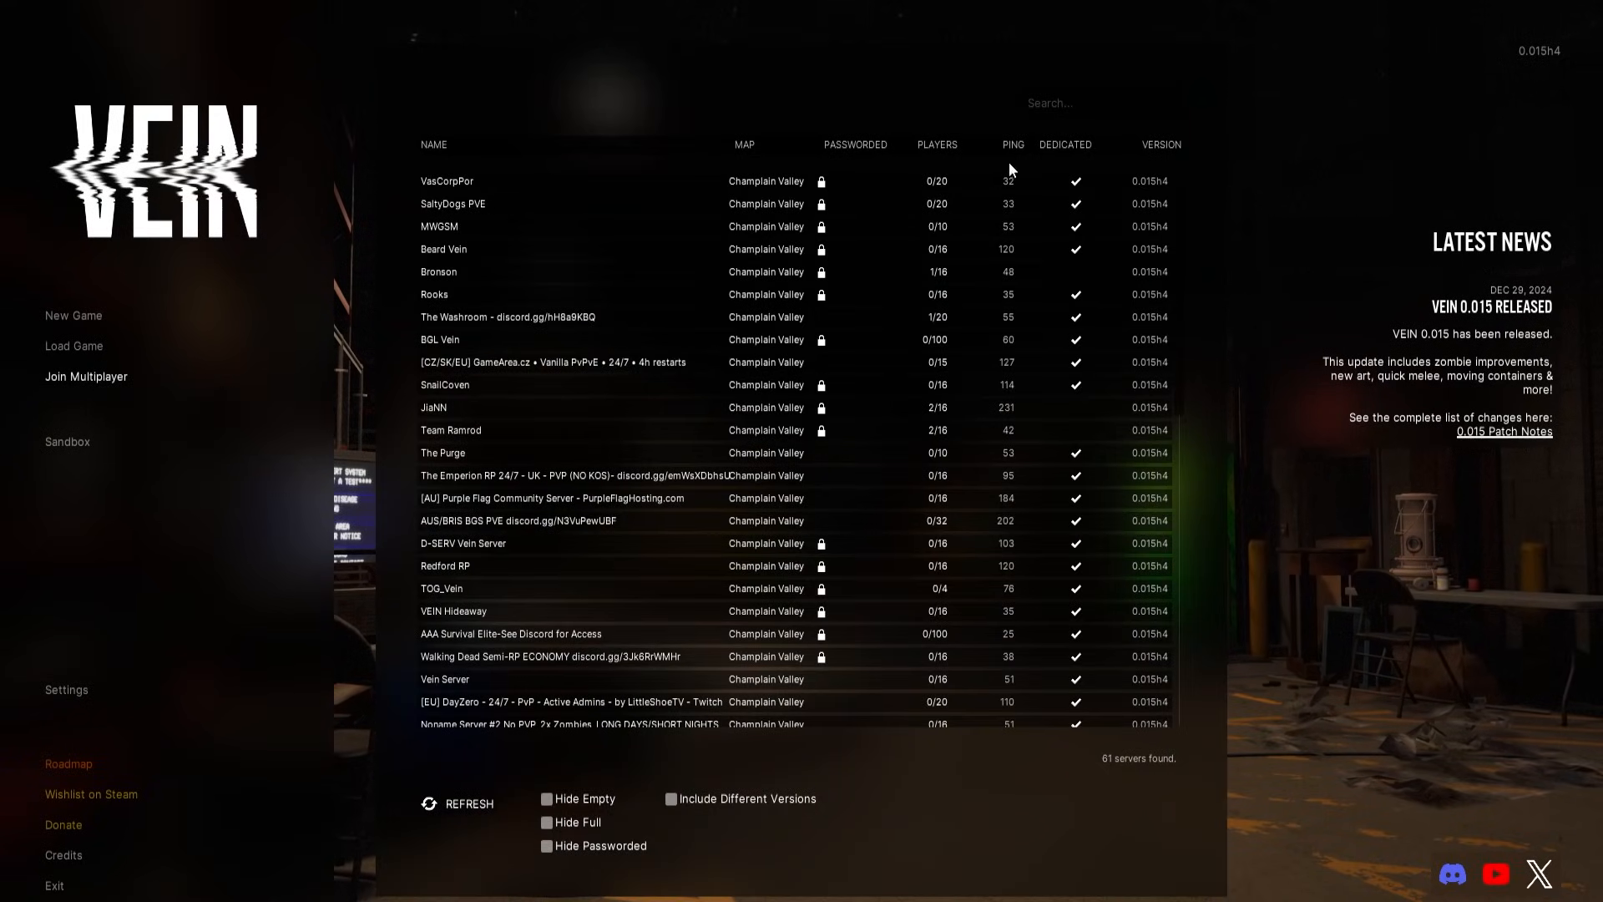
Search 'A BisectHosting Server - 2d84b752', select the matching row and join it.
type("A BisectHosting Server - 2d84b752")
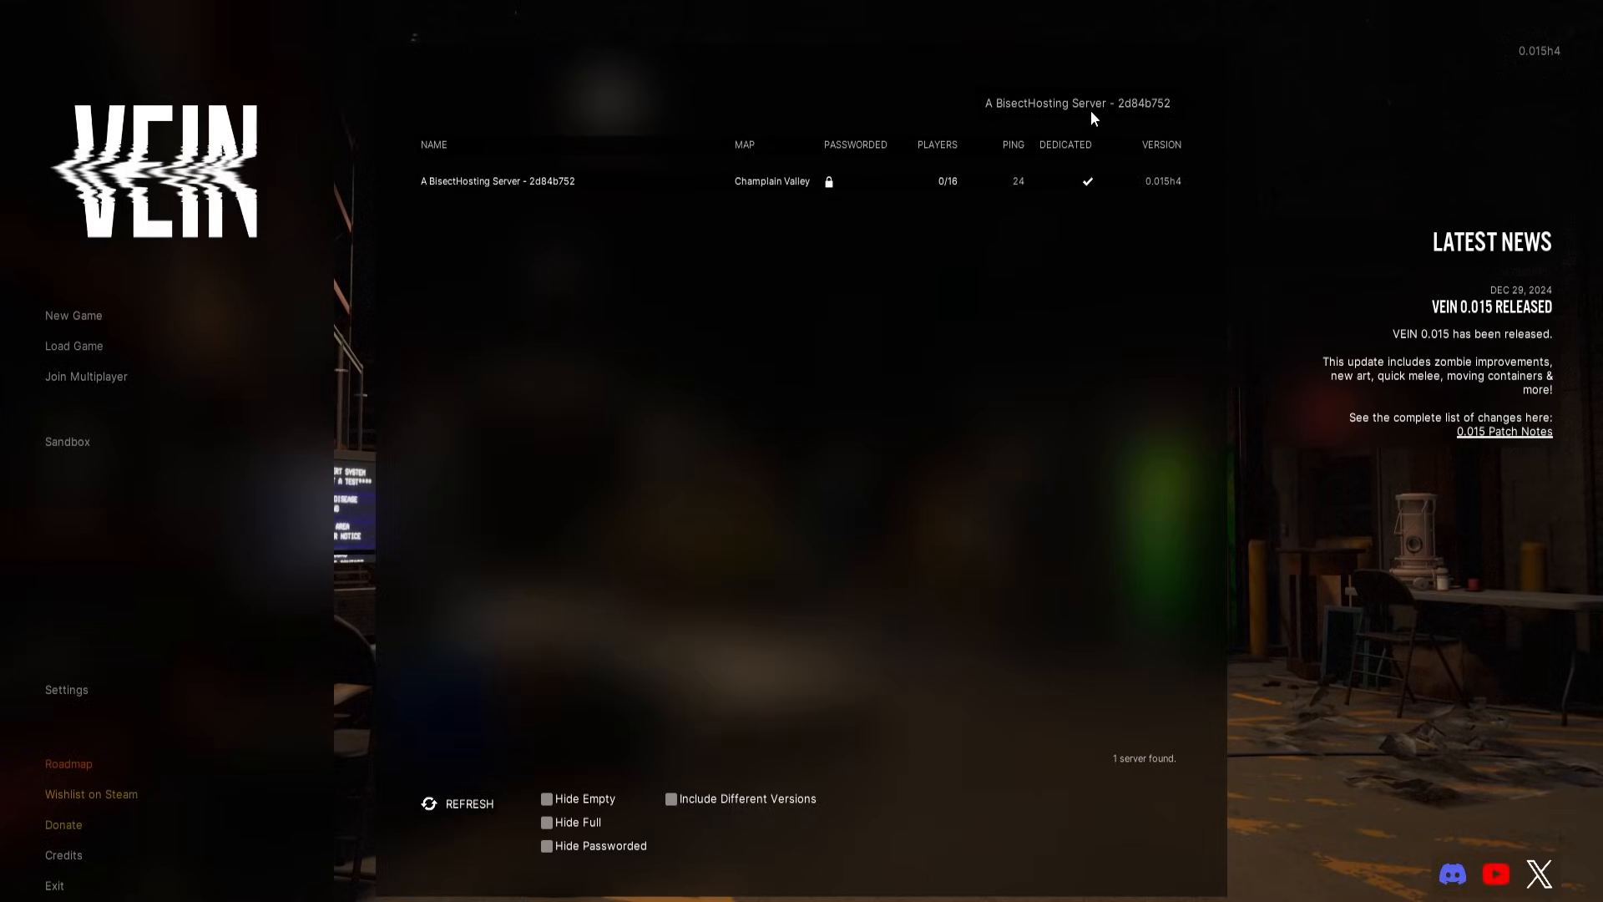
mouse_move(611, 192)
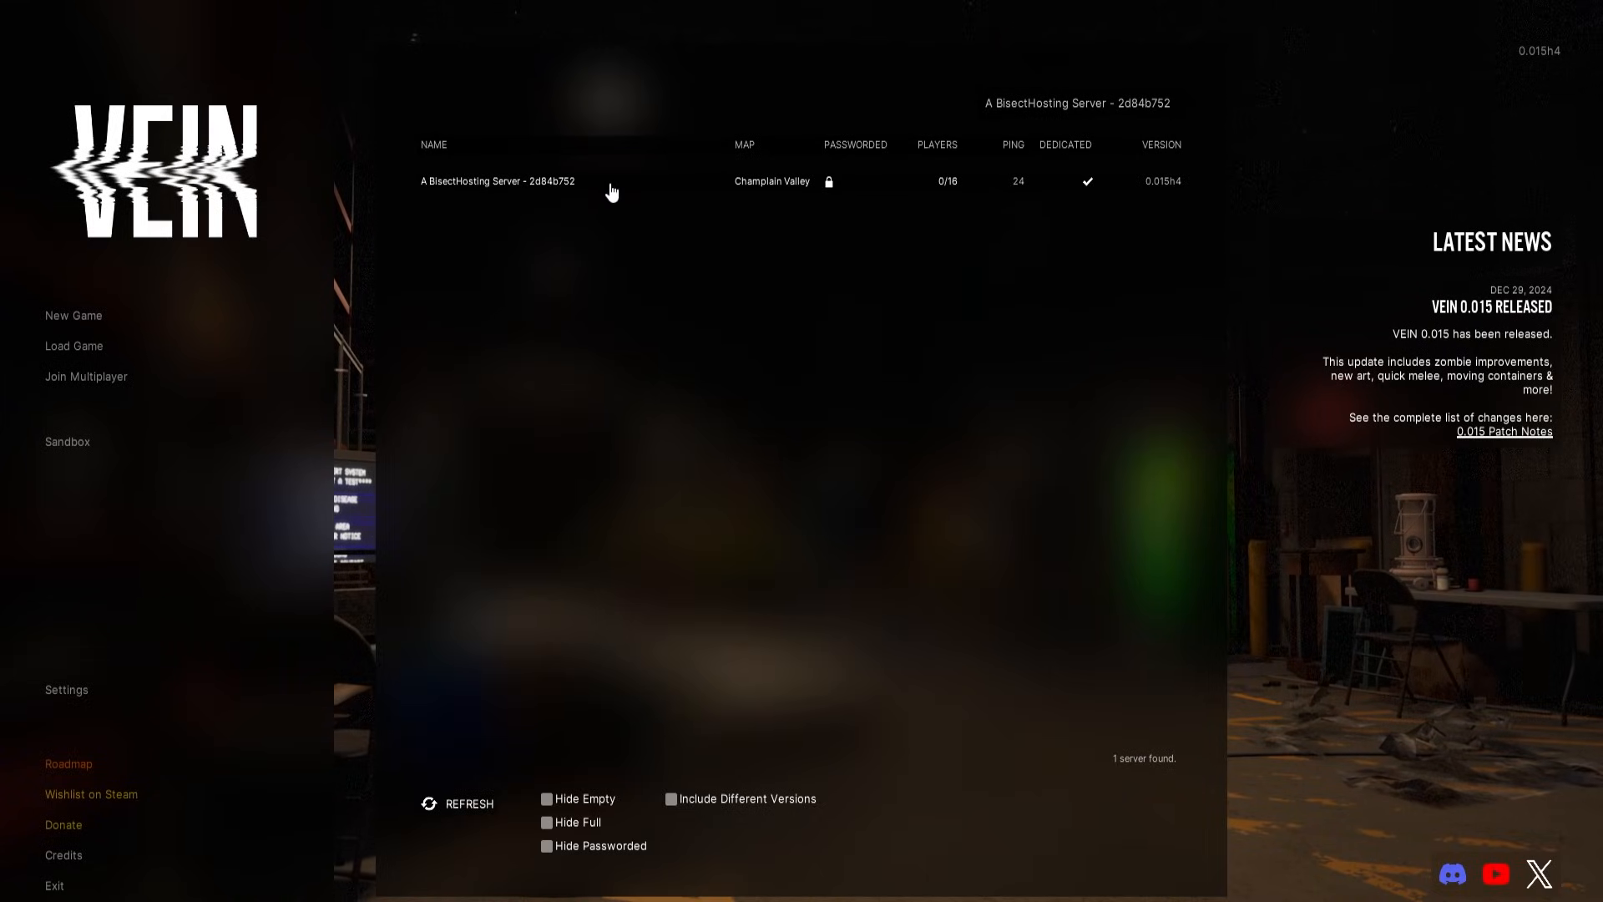
left_click(498, 180)
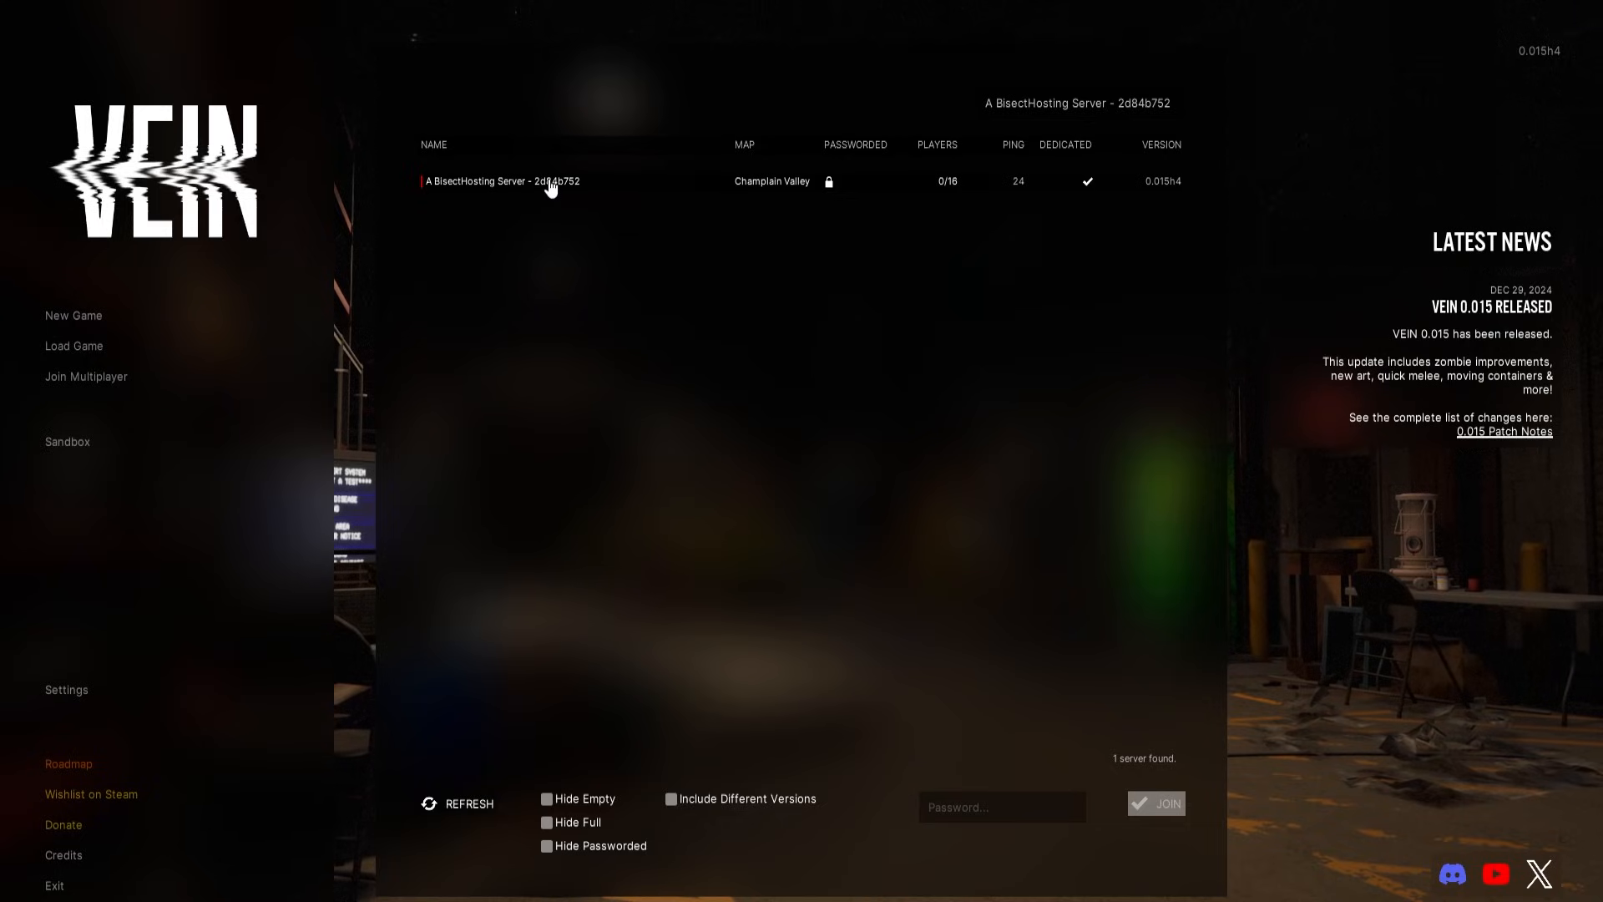
mouse_move(559, 194)
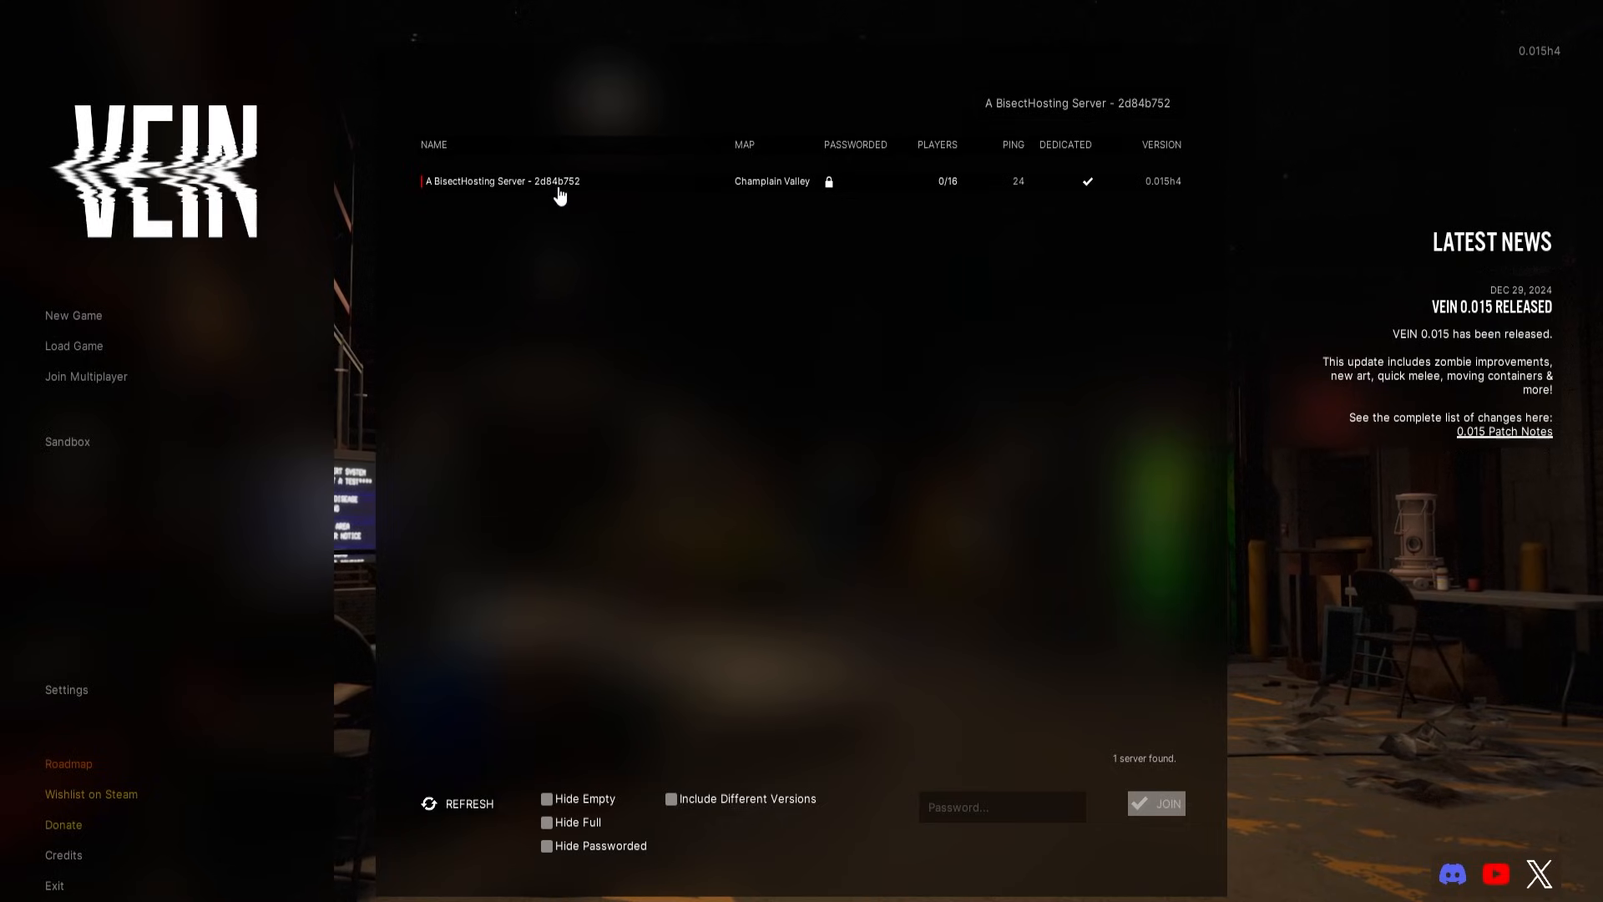
mouse_move(1119, 802)
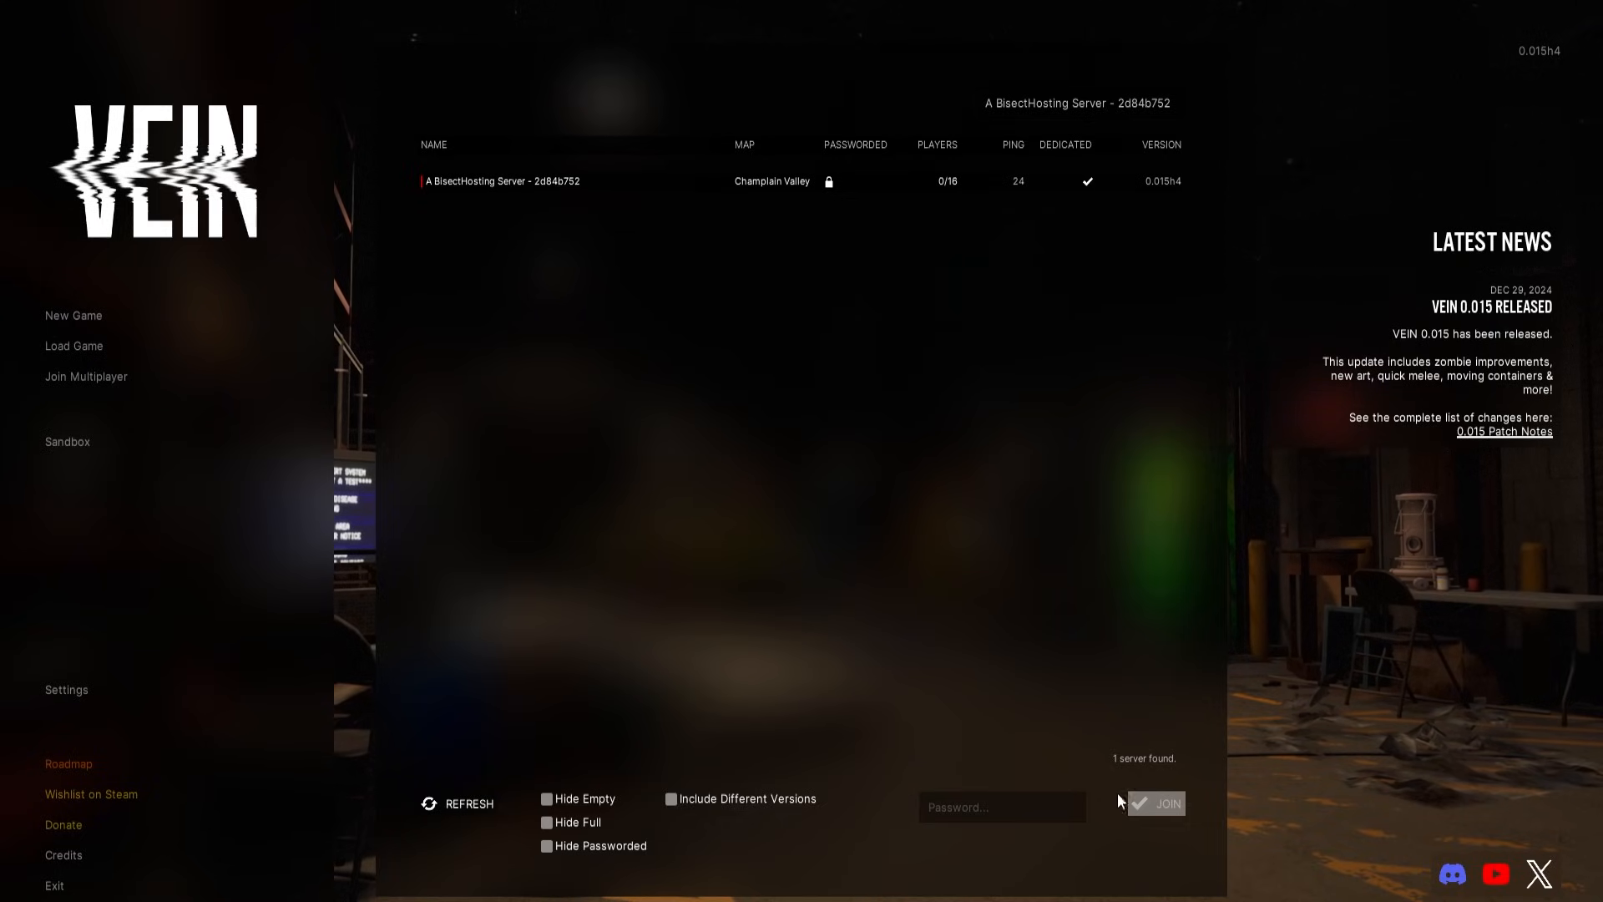
left_click(1156, 803)
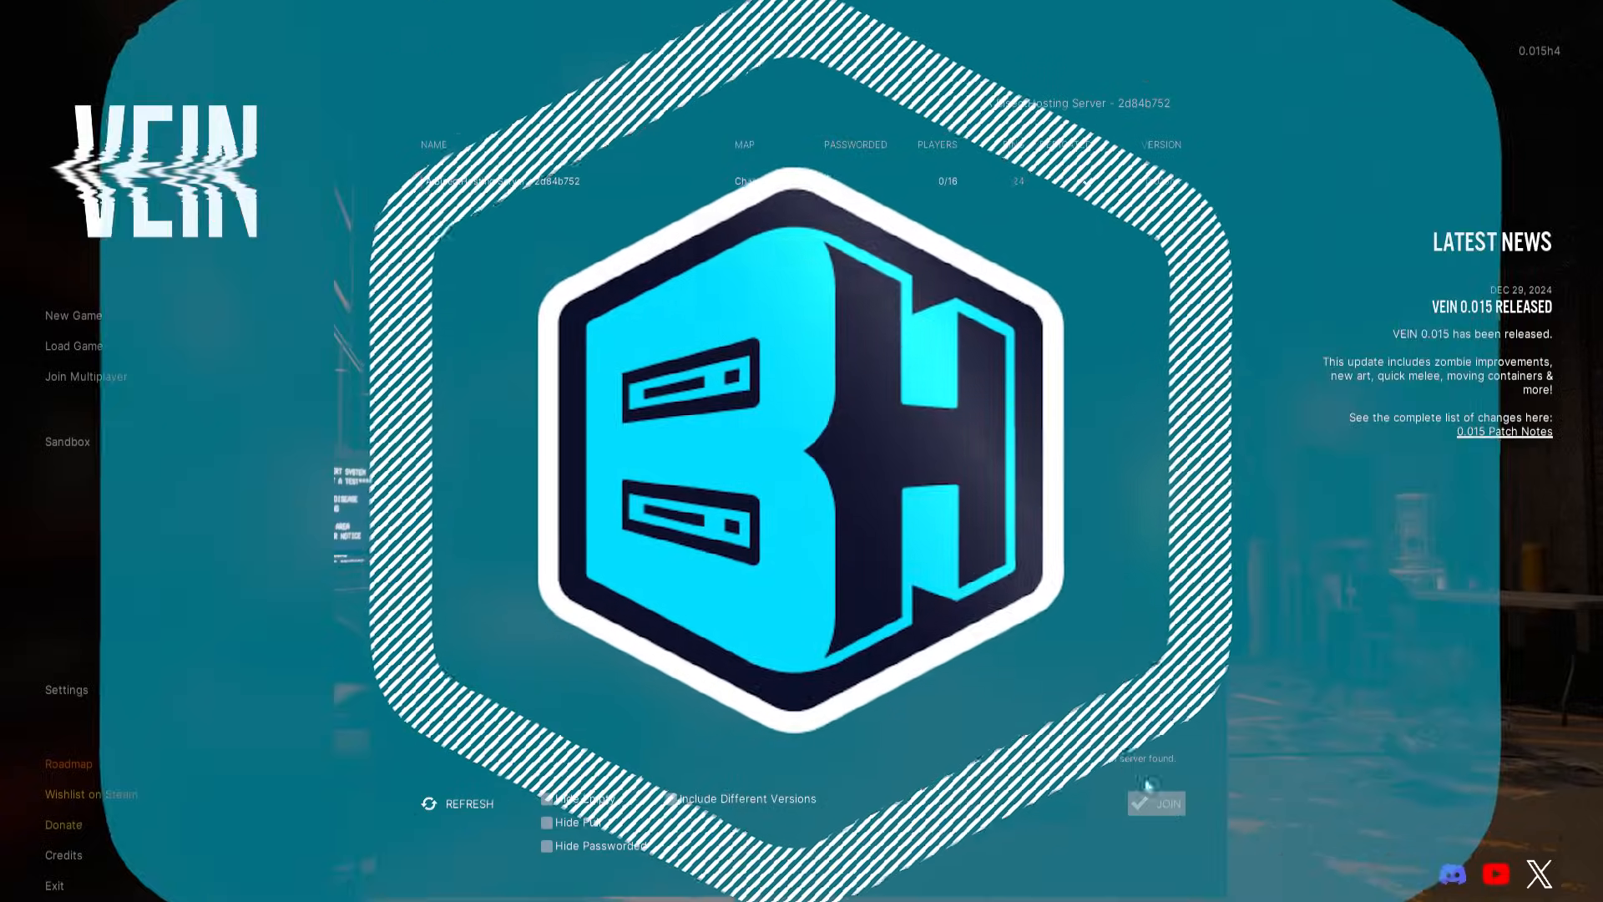